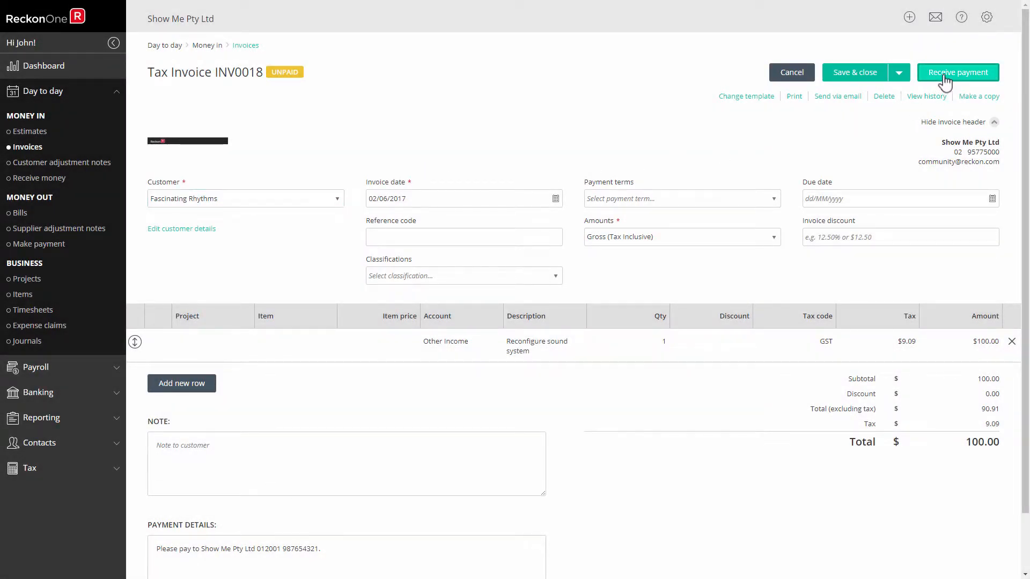
# Record a $200 NAB Everyday payment on INV0018 and issue the extra $100 as credit.
pyautogui.click(958, 72)
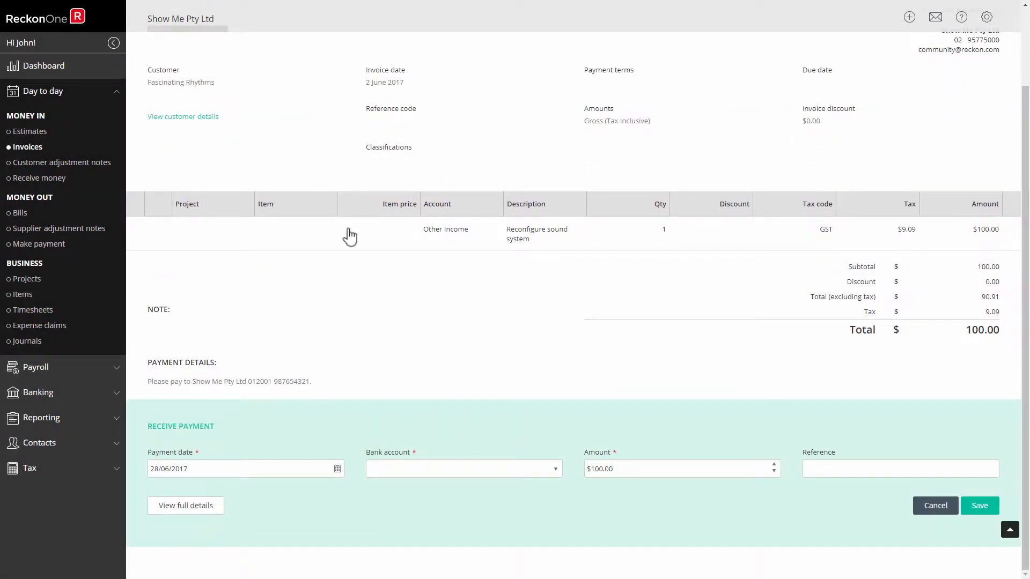
pyautogui.click(186, 505)
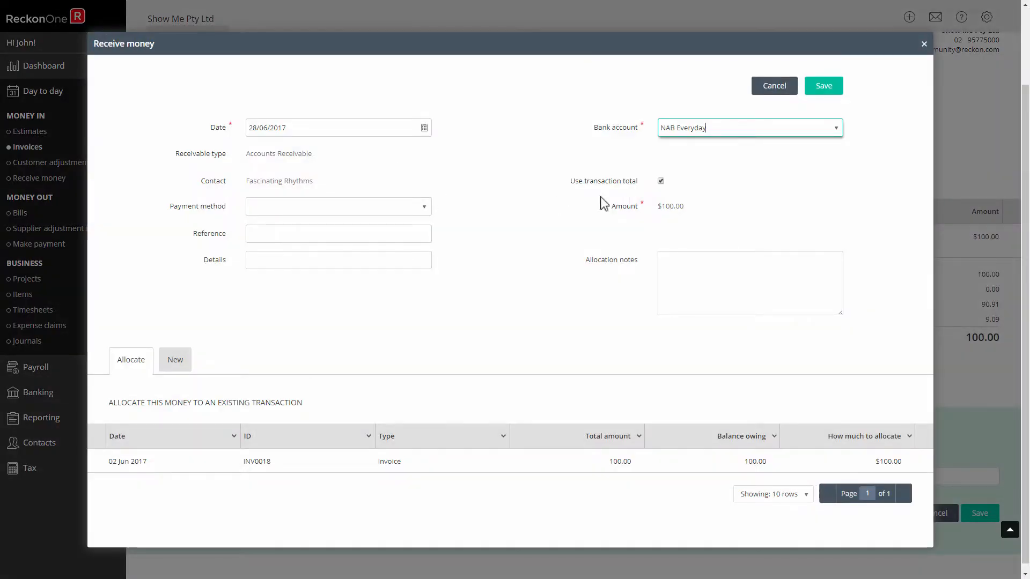
pyautogui.click(660, 181)
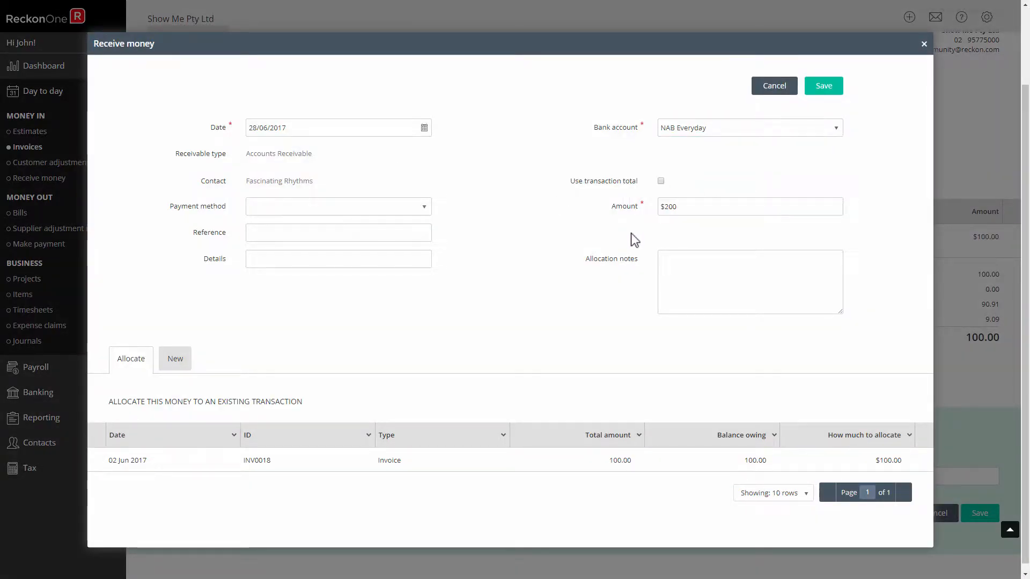
pyautogui.moveTo(905, 292)
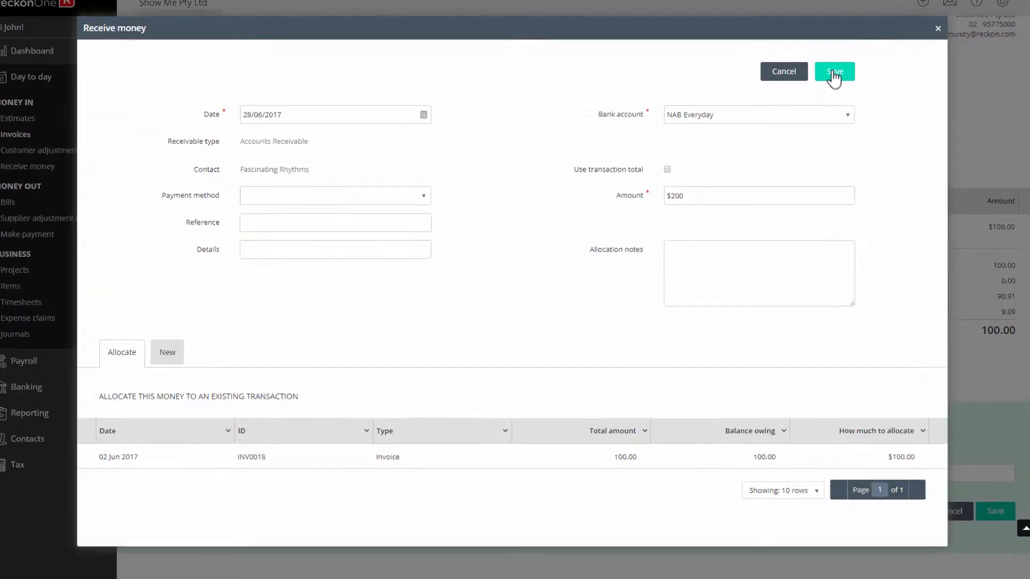
pyautogui.click(834, 71)
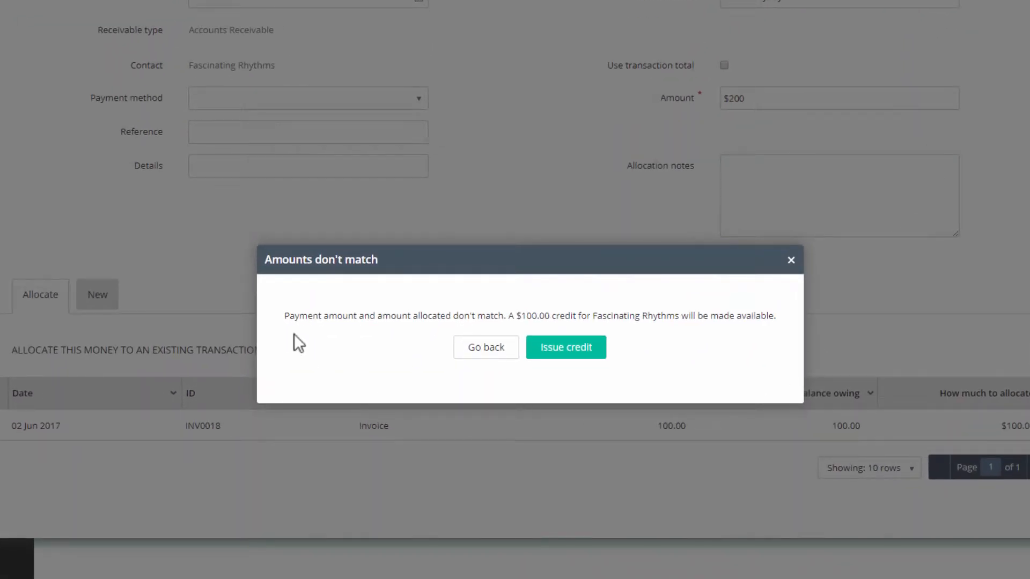
pyautogui.moveTo(657, 332)
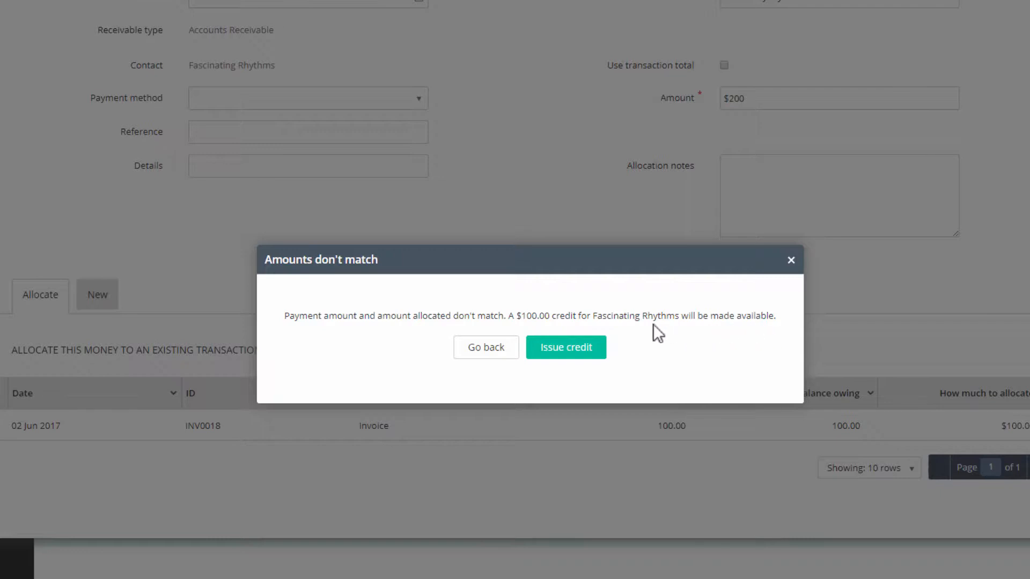
pyautogui.click(565, 347)
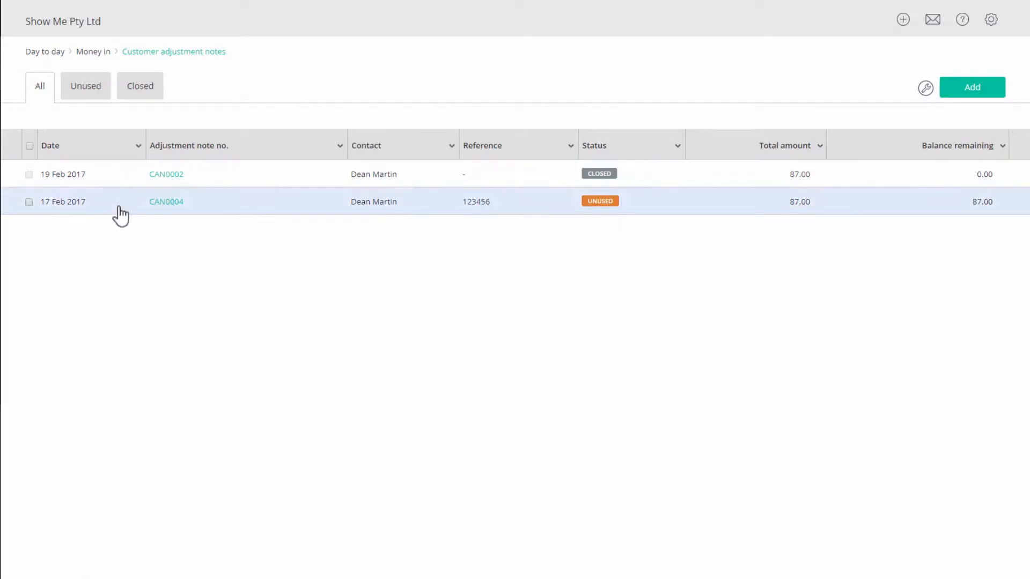
pyautogui.moveTo(123, 187)
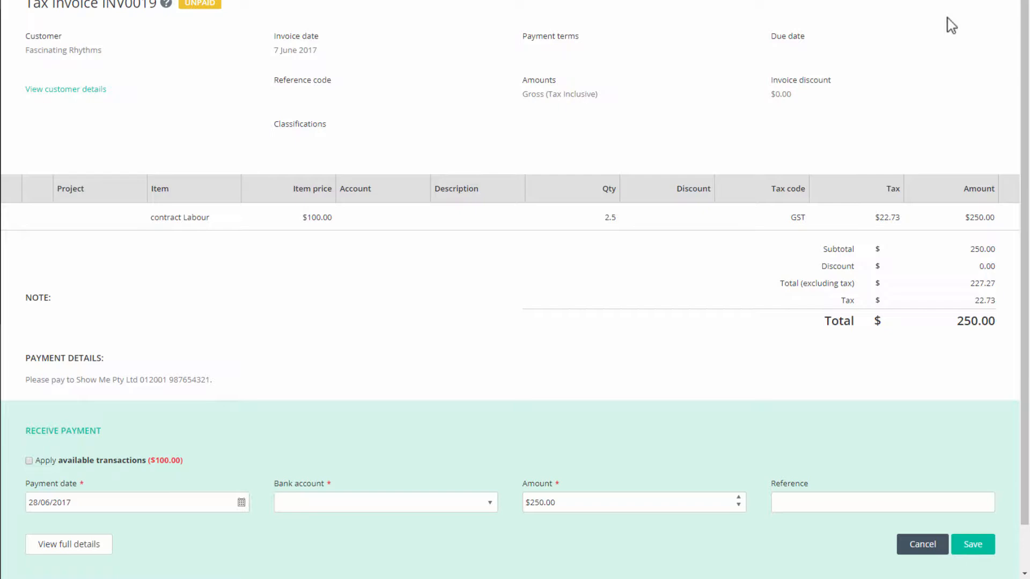
pyautogui.moveTo(62, 69)
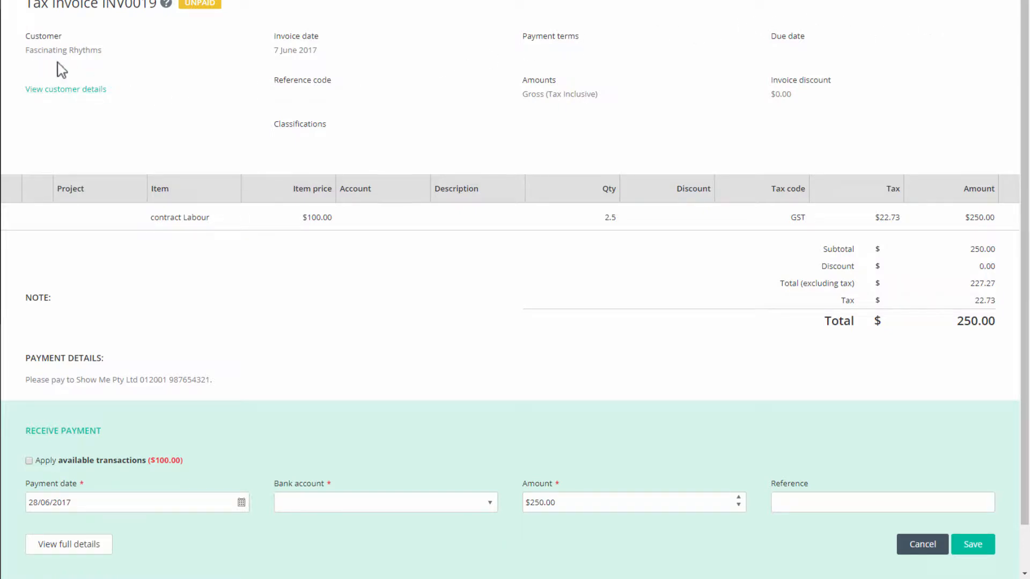
pyautogui.moveTo(194, 478)
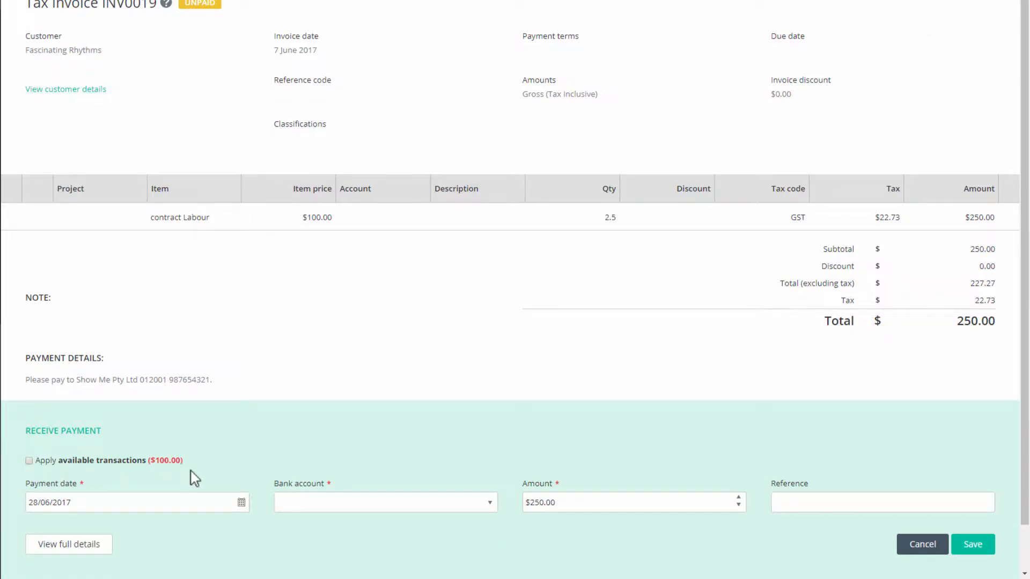
pyautogui.moveTo(34, 475)
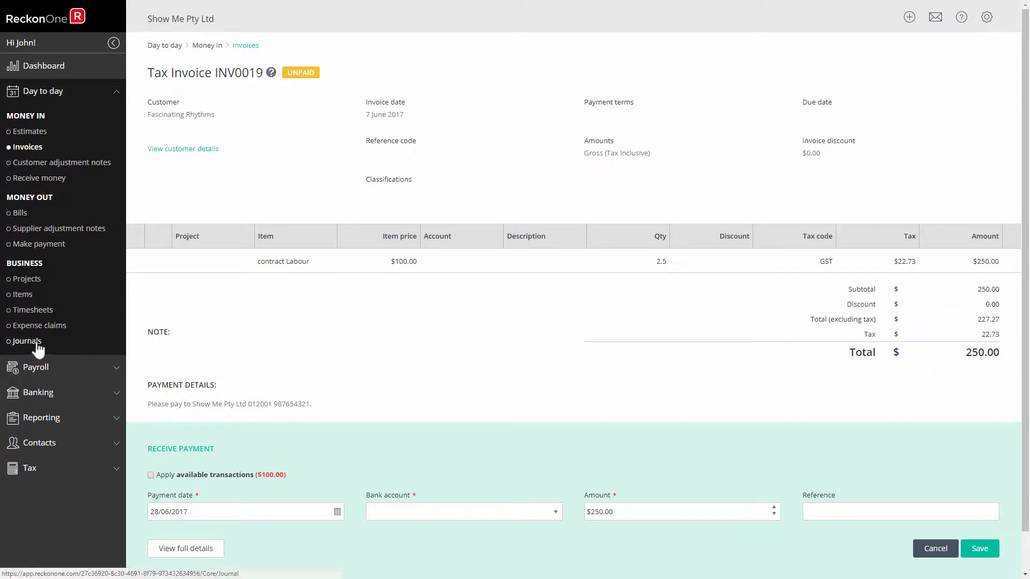
# Add a new general journal with the summary 'Refund for Overpayment'.
pyautogui.click(26, 340)
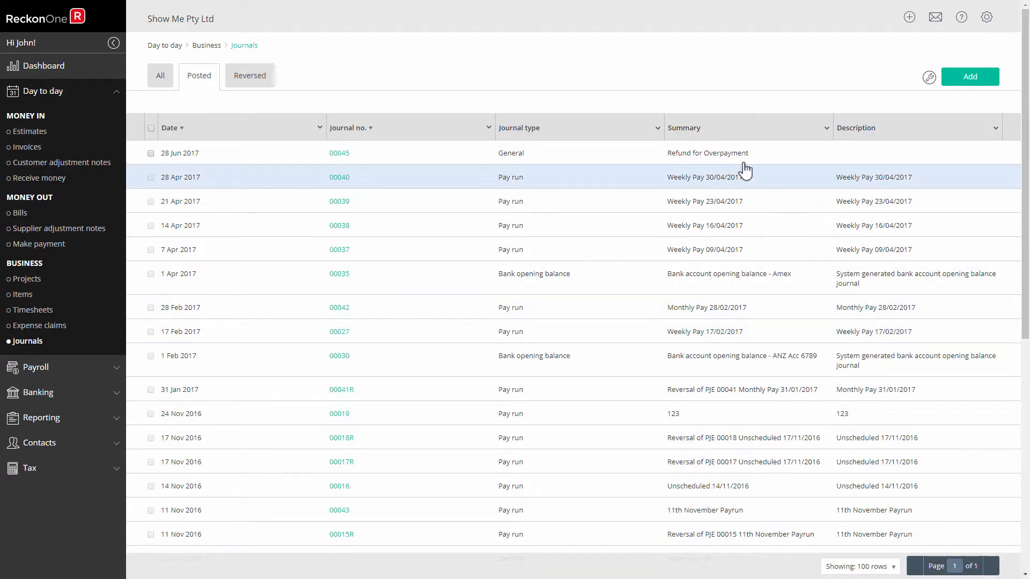
pyautogui.click(970, 77)
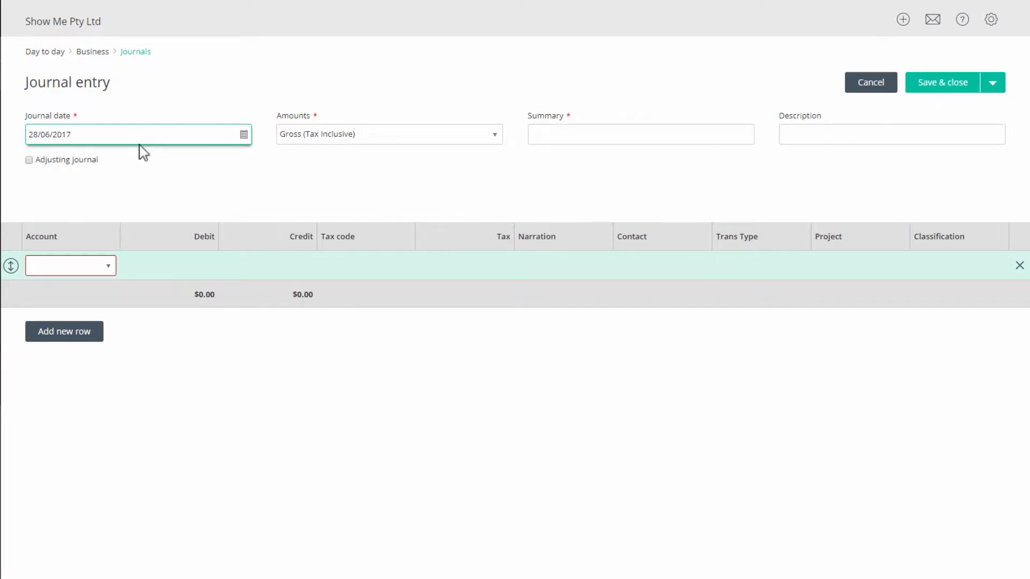
pyautogui.moveTo(453, 144)
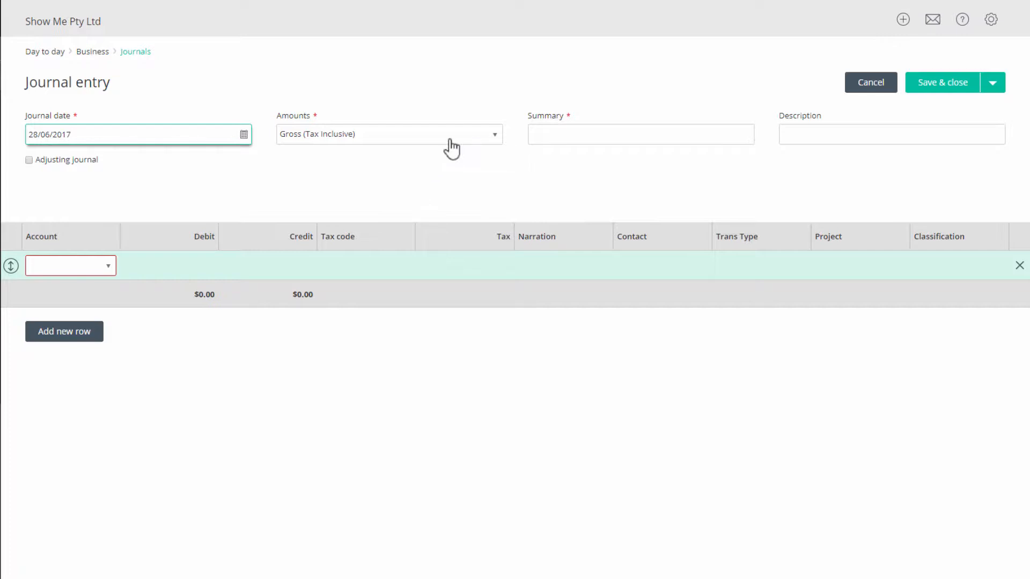
pyautogui.click(641, 135)
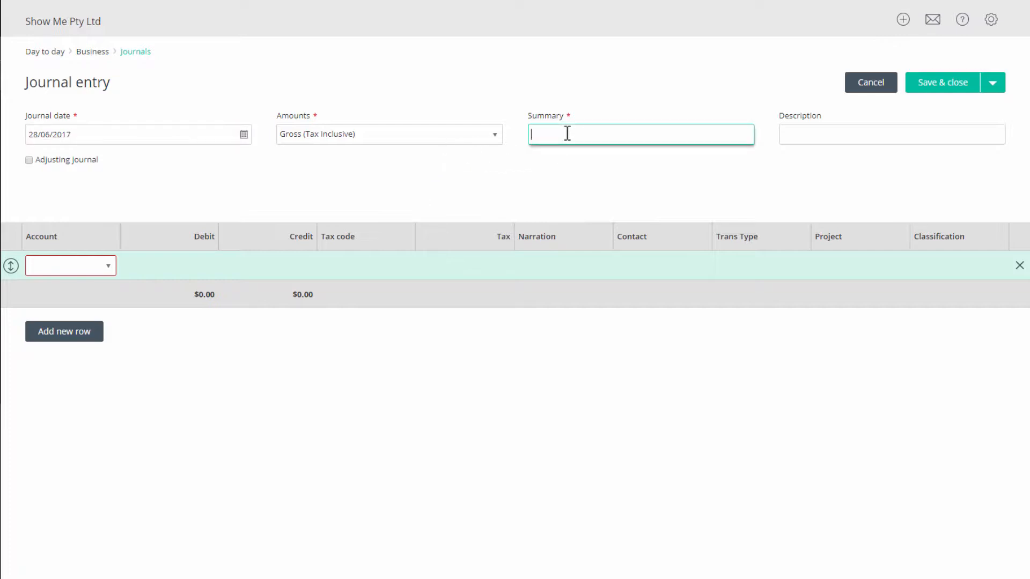
pyautogui.write('Refund for Overpay')
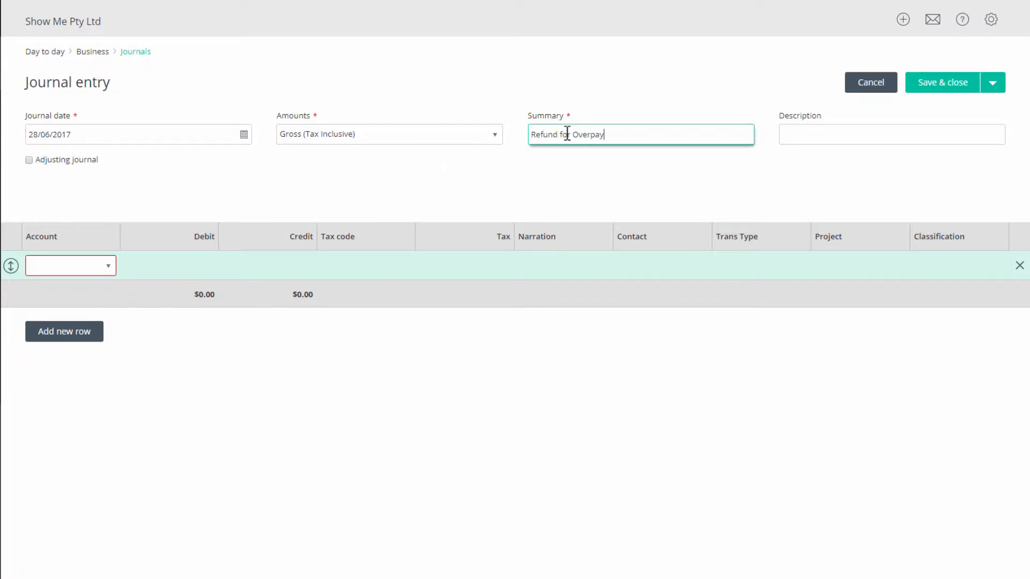
pyautogui.write('ment')
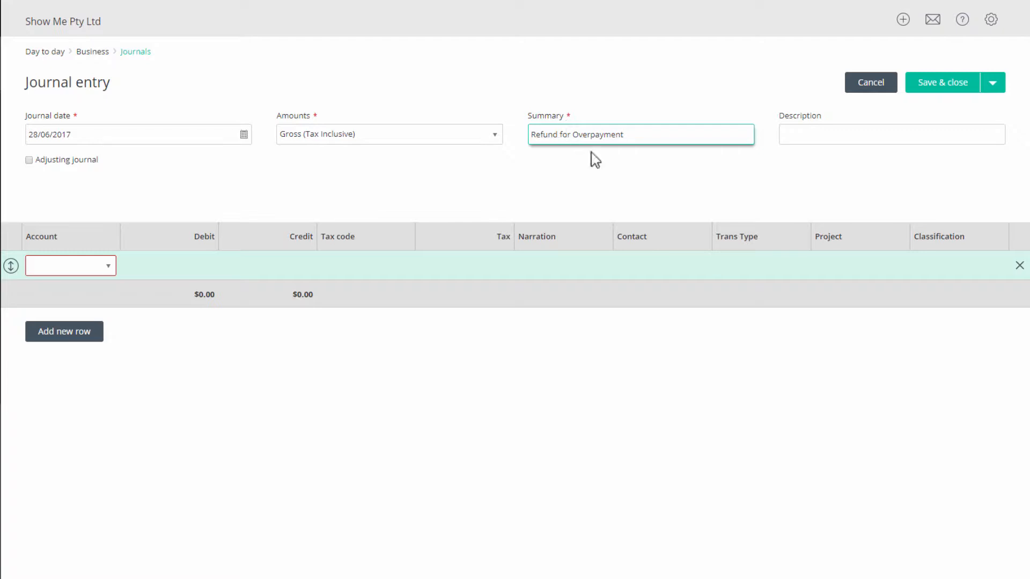
pyautogui.click(890, 134)
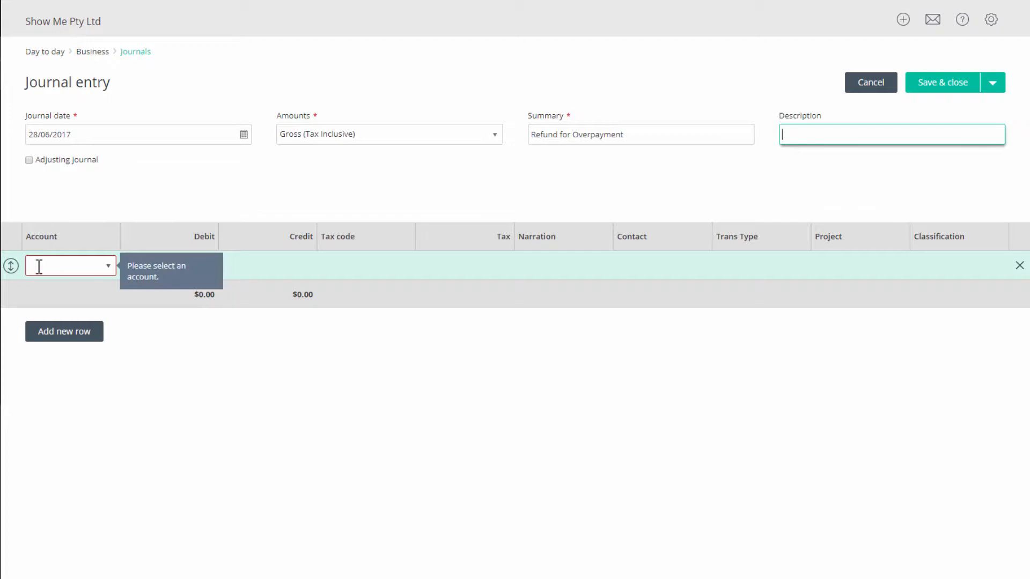
# Enter a $100.00 Accounts Receivable debit line for contact Fascinating Rhythms.
pyautogui.click(70, 265)
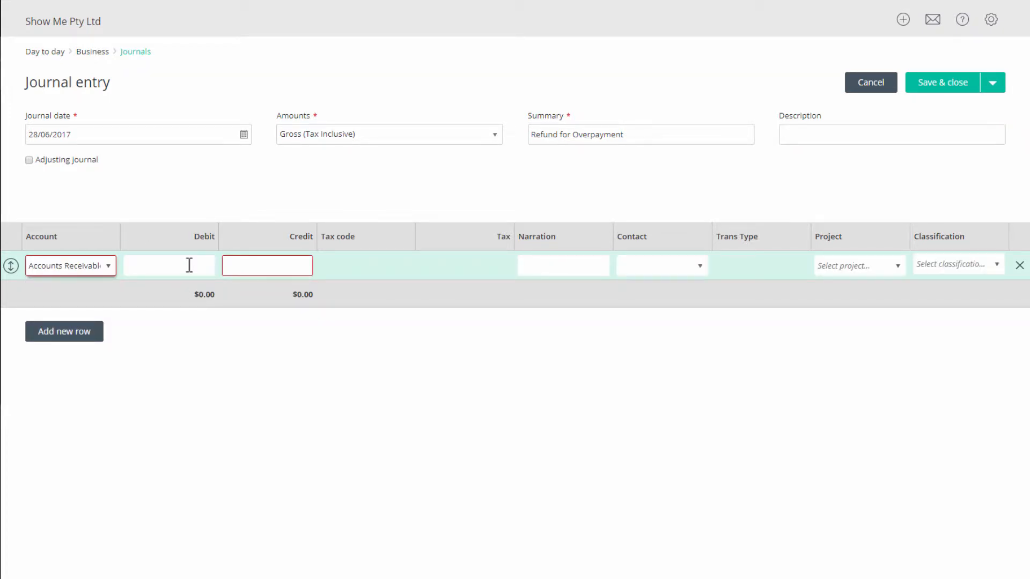
pyautogui.click(169, 266)
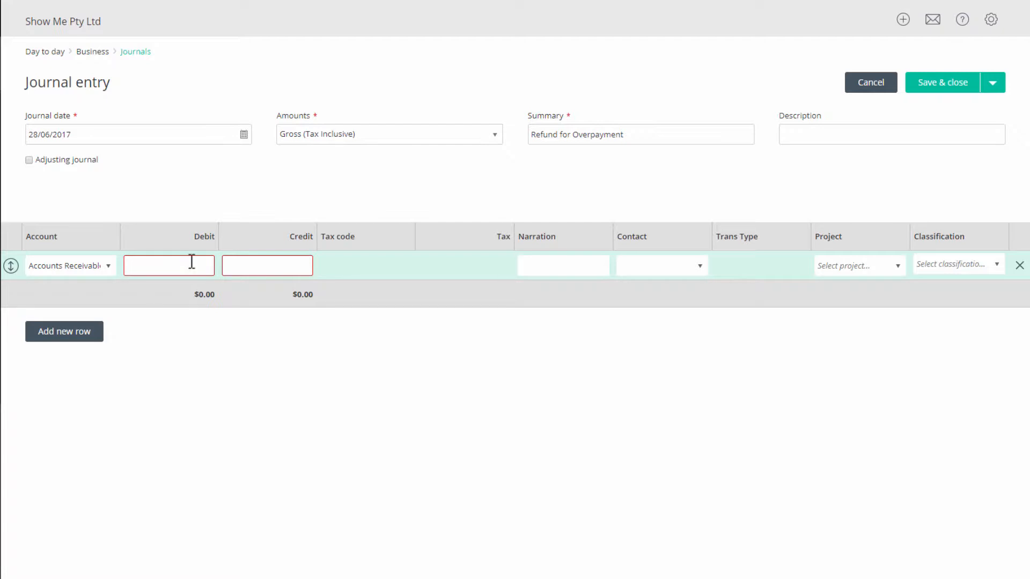
pyautogui.write('100.00')
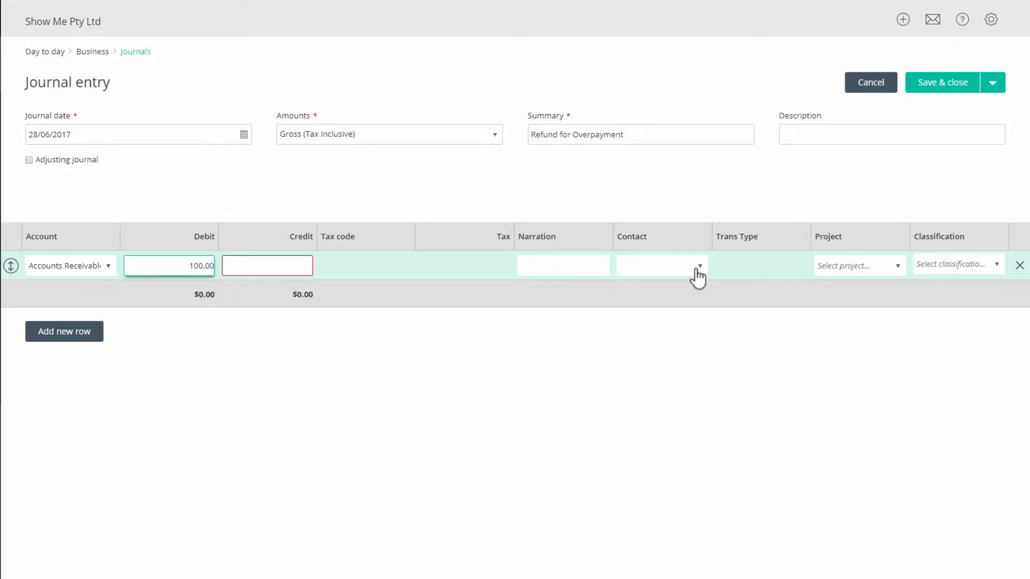
pyautogui.click(698, 265)
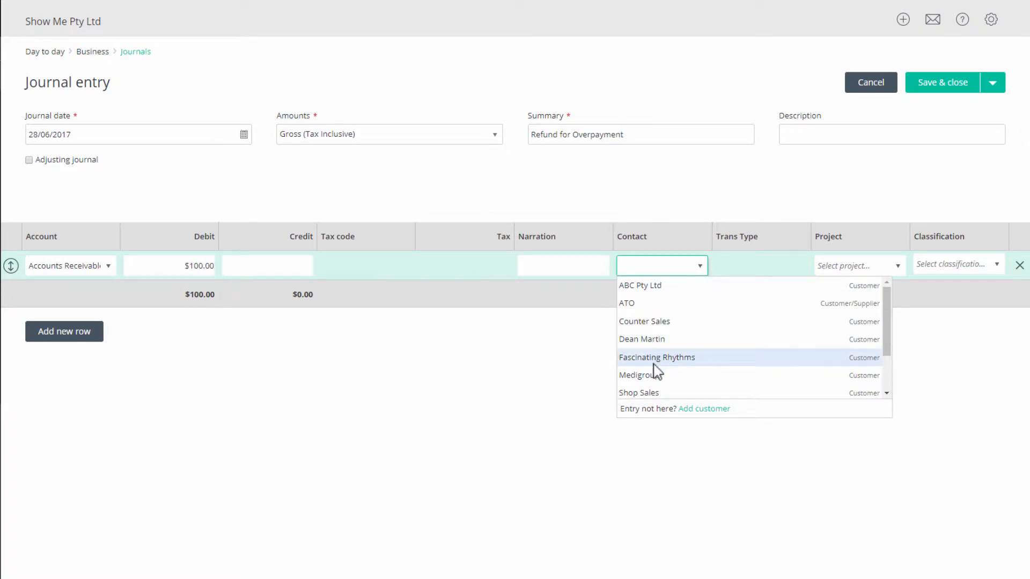
pyautogui.click(656, 357)
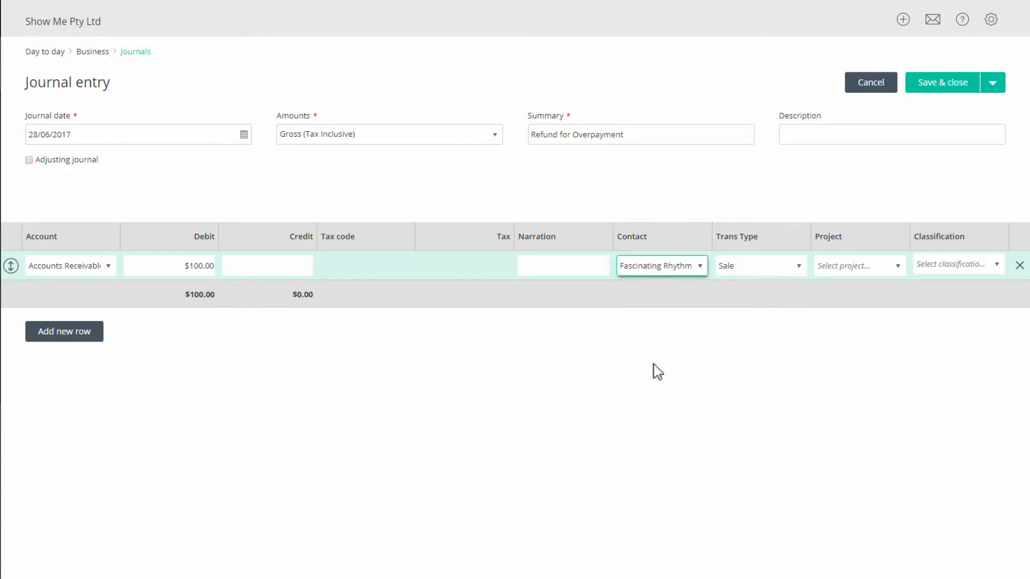
pyautogui.moveTo(665, 368)
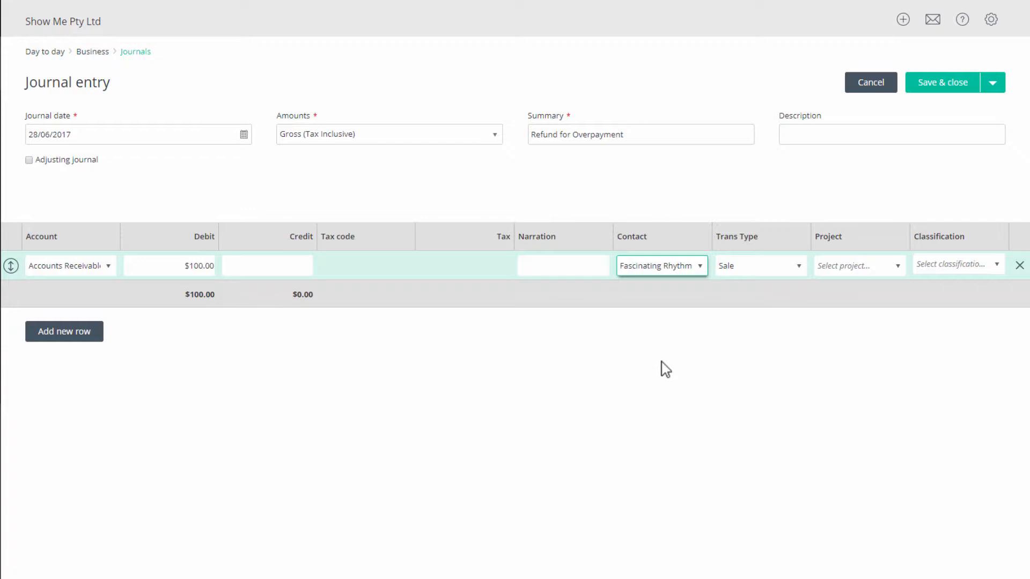
pyautogui.moveTo(915, 283)
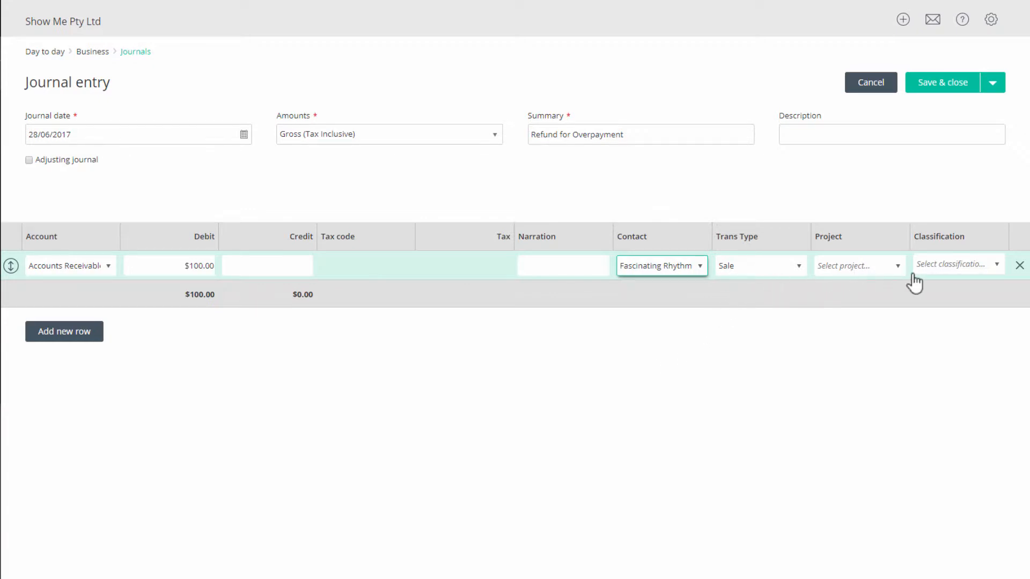
pyautogui.moveTo(384, 366)
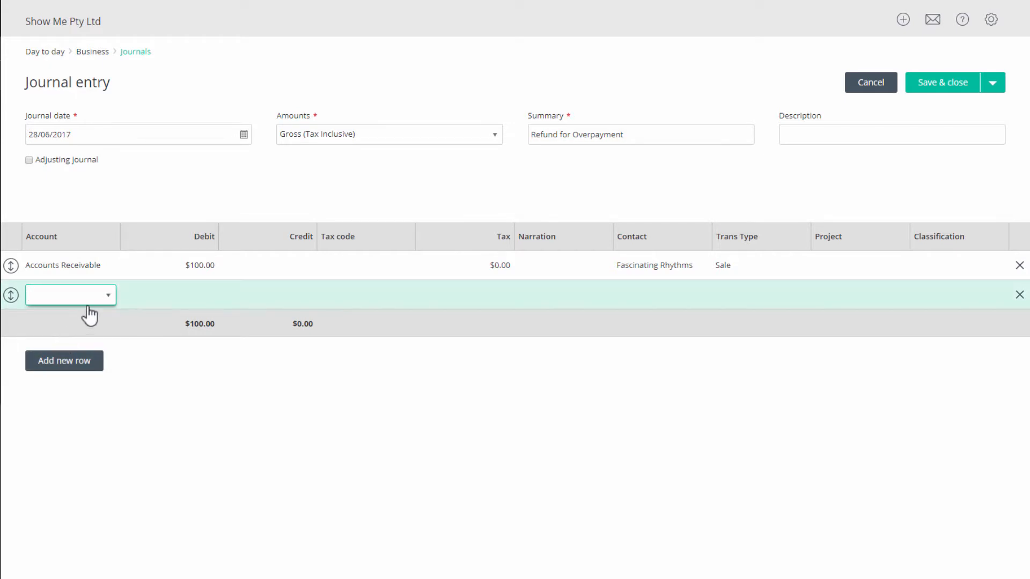
# Credit Bank - NAB Everyday $100.00 on the second line and save the journal.
pyautogui.write('b')
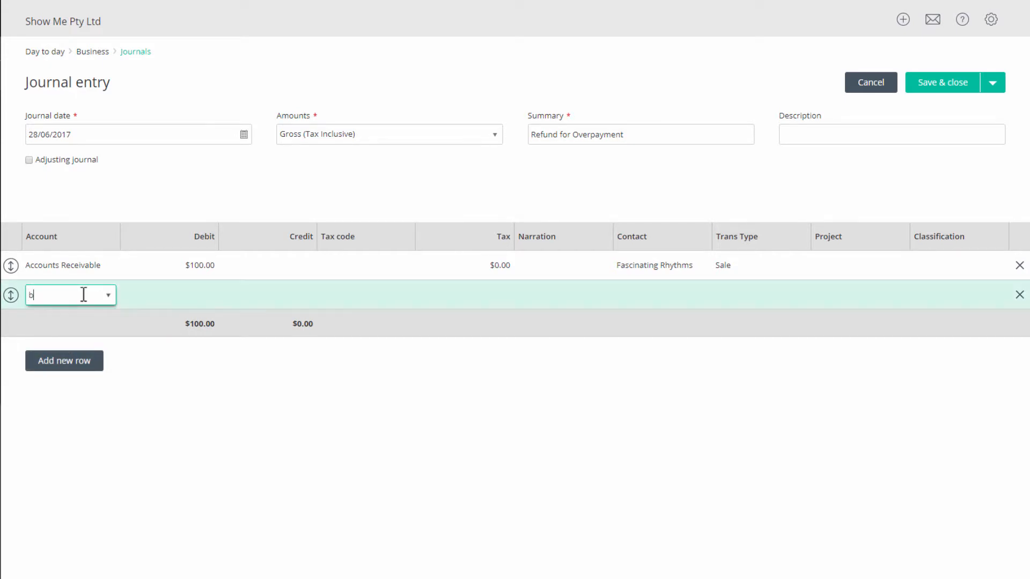
pyautogui.write('an')
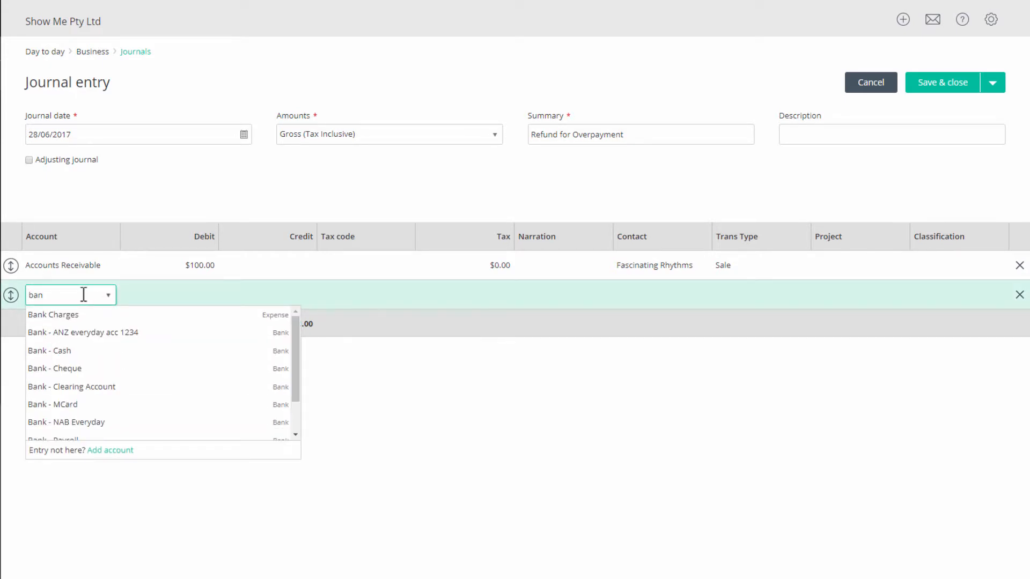
pyautogui.click(66, 422)
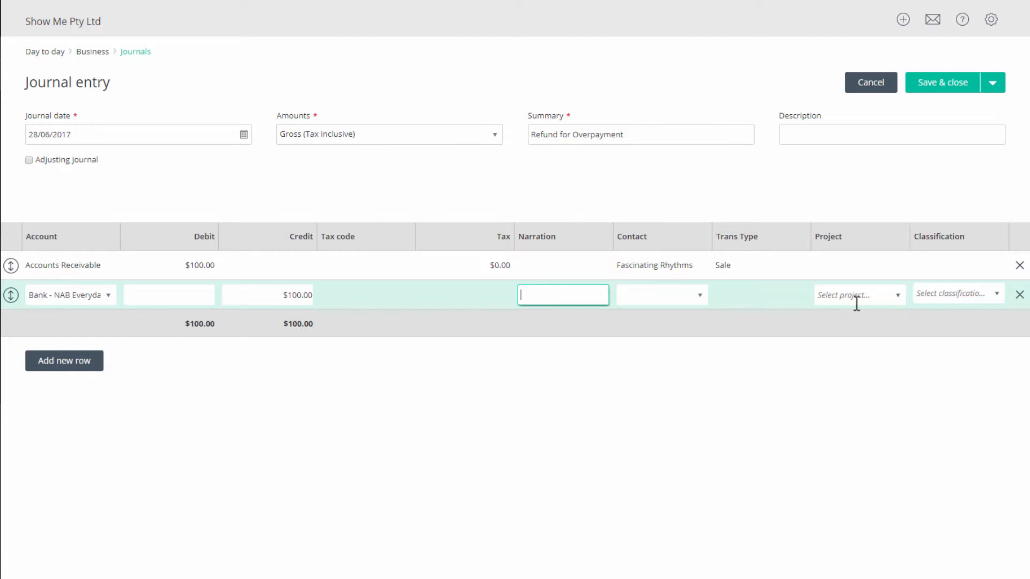
pyautogui.moveTo(583, 357)
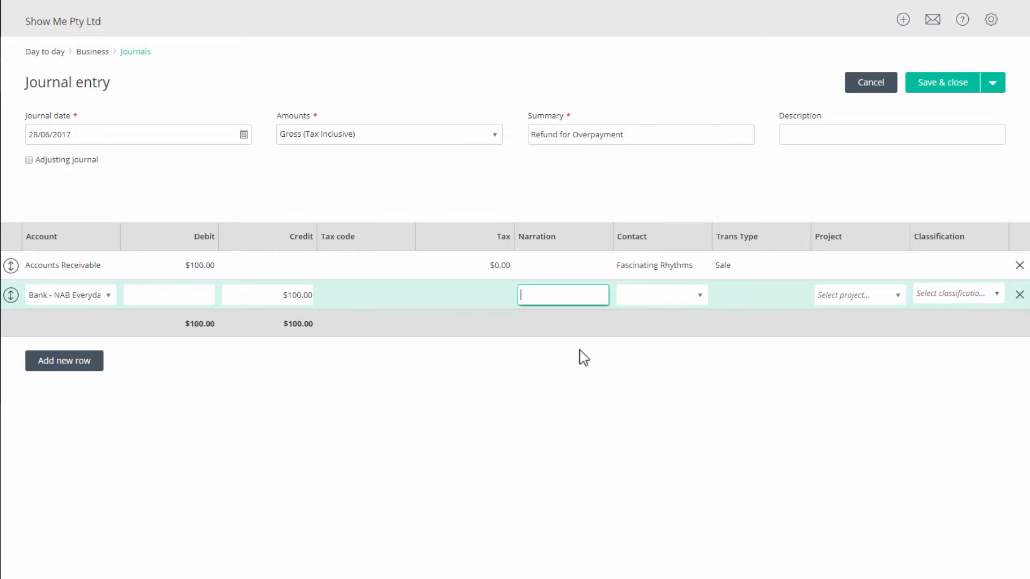
pyautogui.moveTo(205, 343)
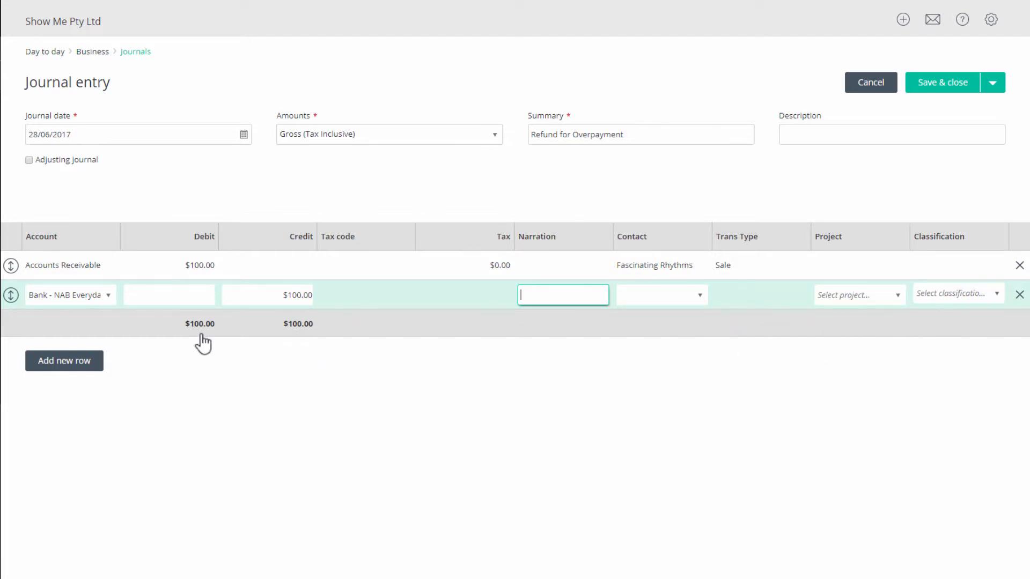
pyautogui.moveTo(312, 348)
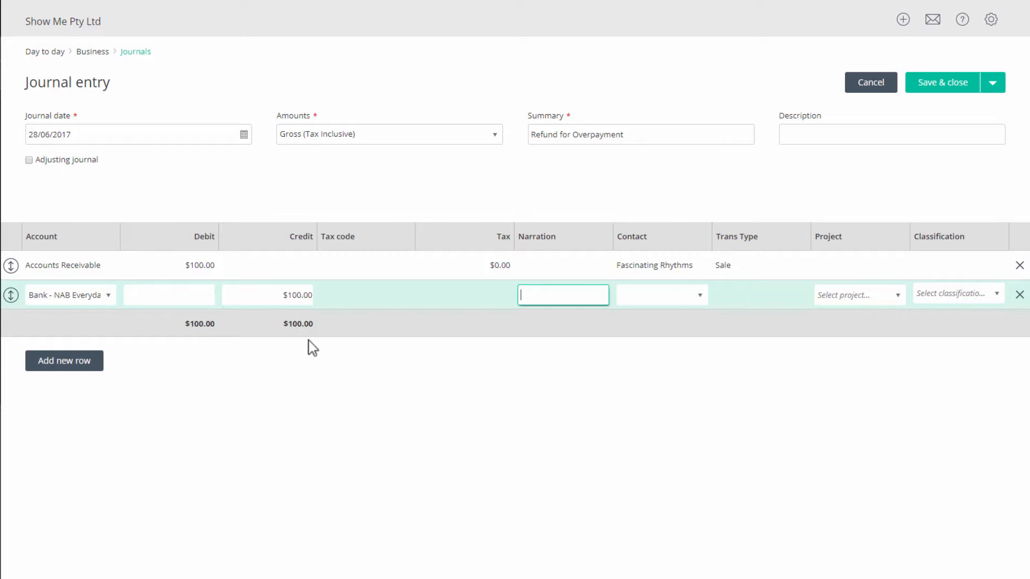
pyautogui.moveTo(926, 172)
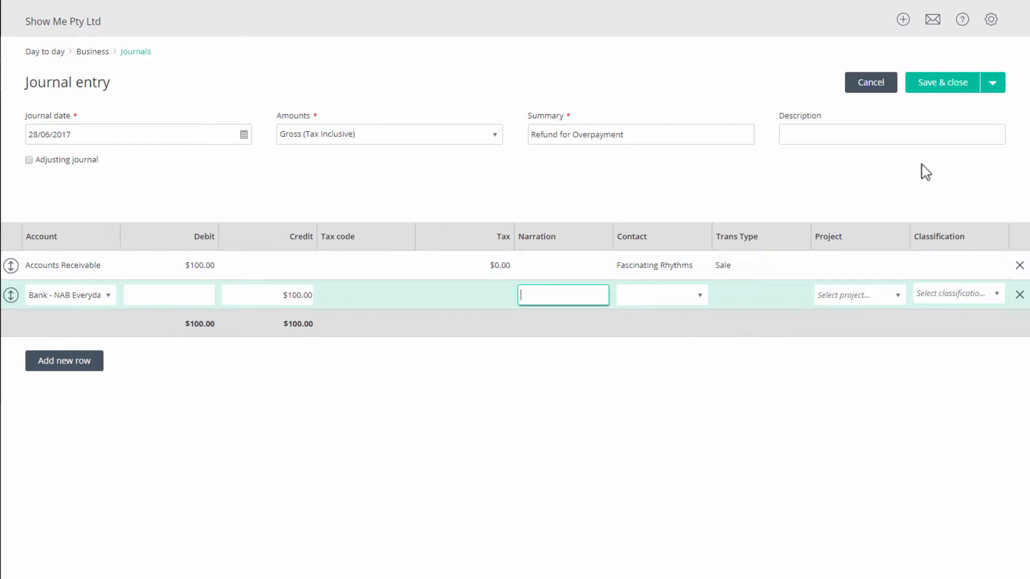
pyautogui.click(942, 83)
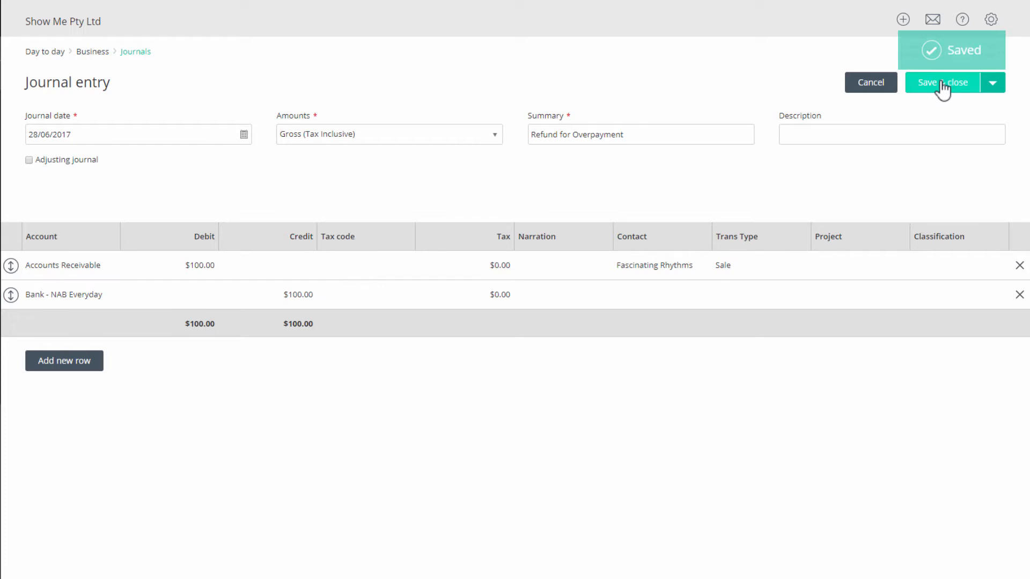
pyautogui.click(944, 82)
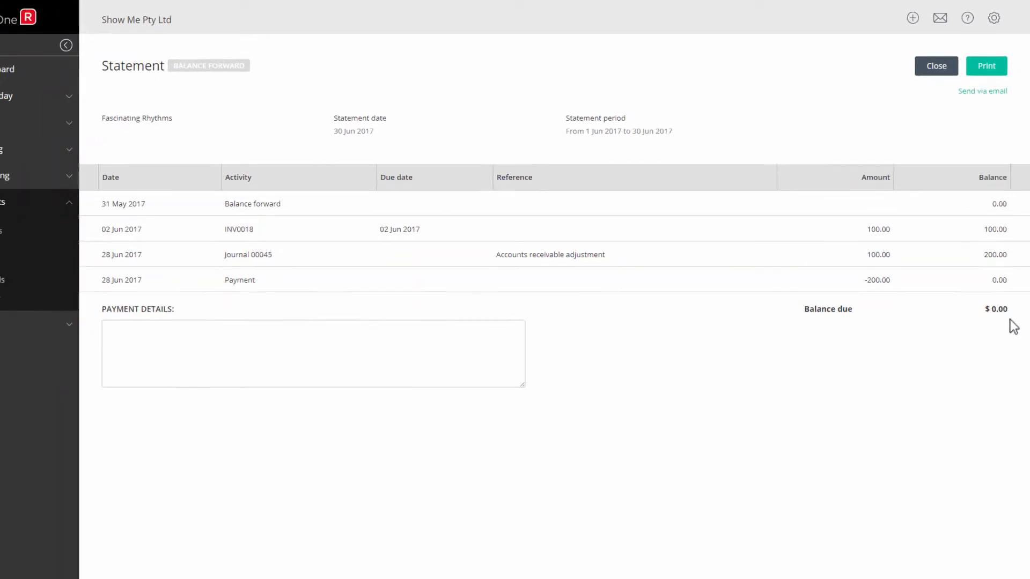
# Open invoice INV0018 from the Fascinating Rhythms statement showing $0.00 due.
pyautogui.click(65, 45)
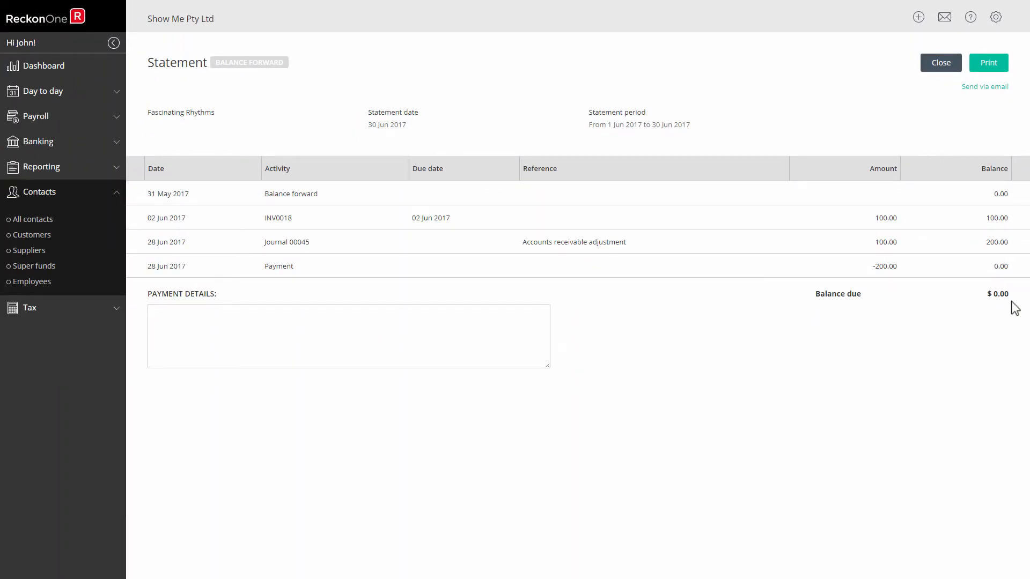
pyautogui.click(43, 91)
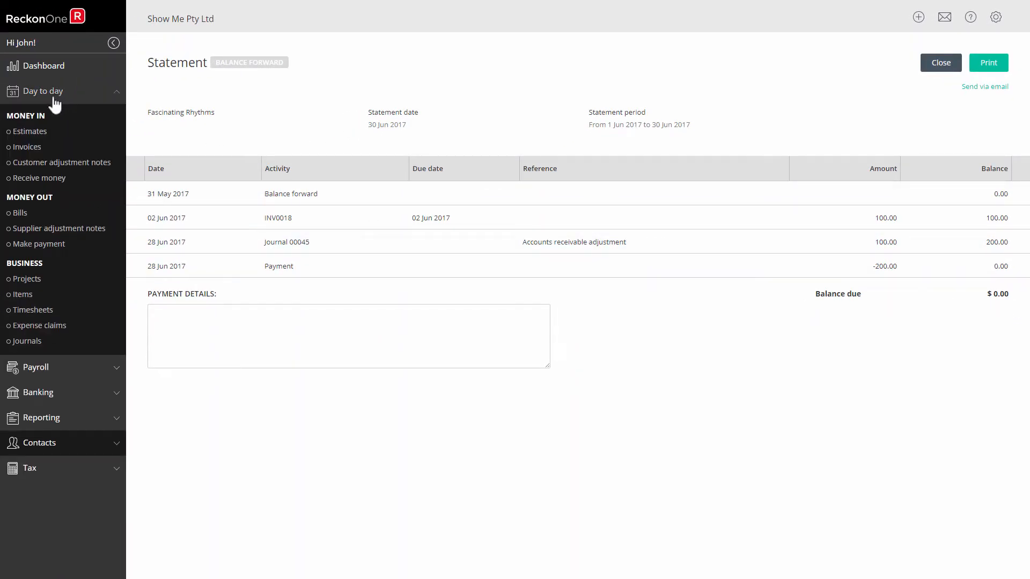
pyautogui.click(277, 217)
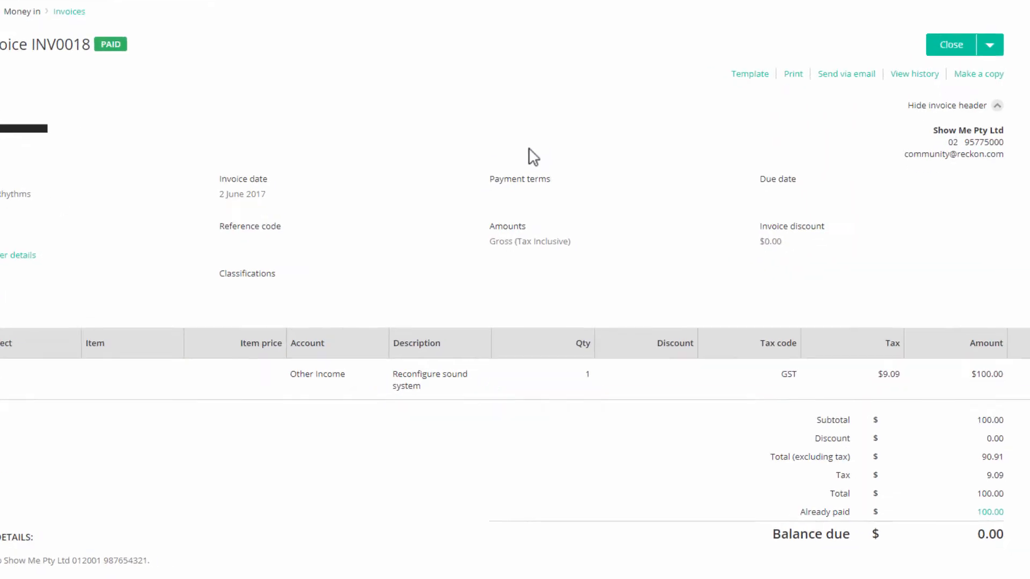
pyautogui.scroll(-3)
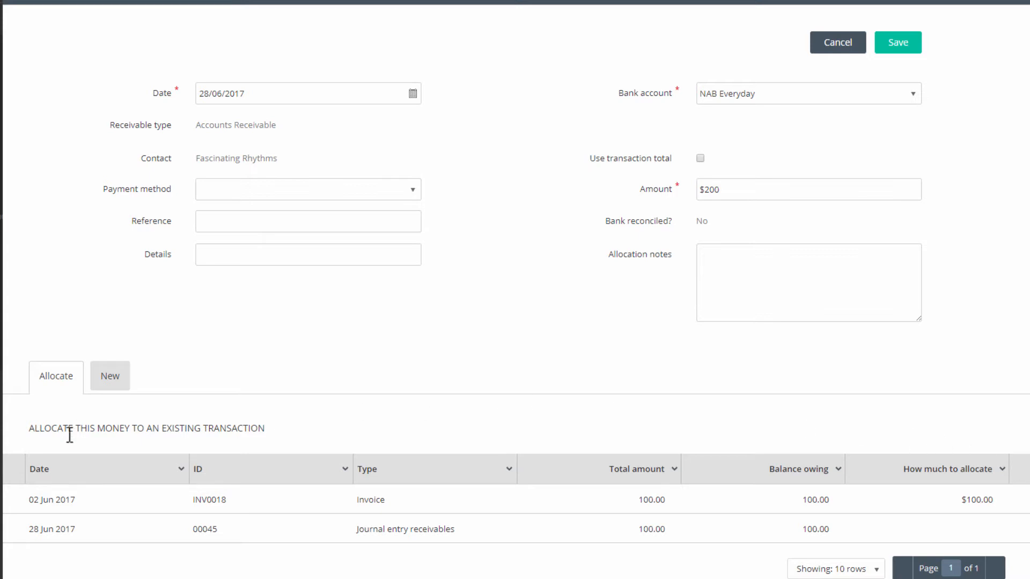
pyautogui.moveTo(262, 498)
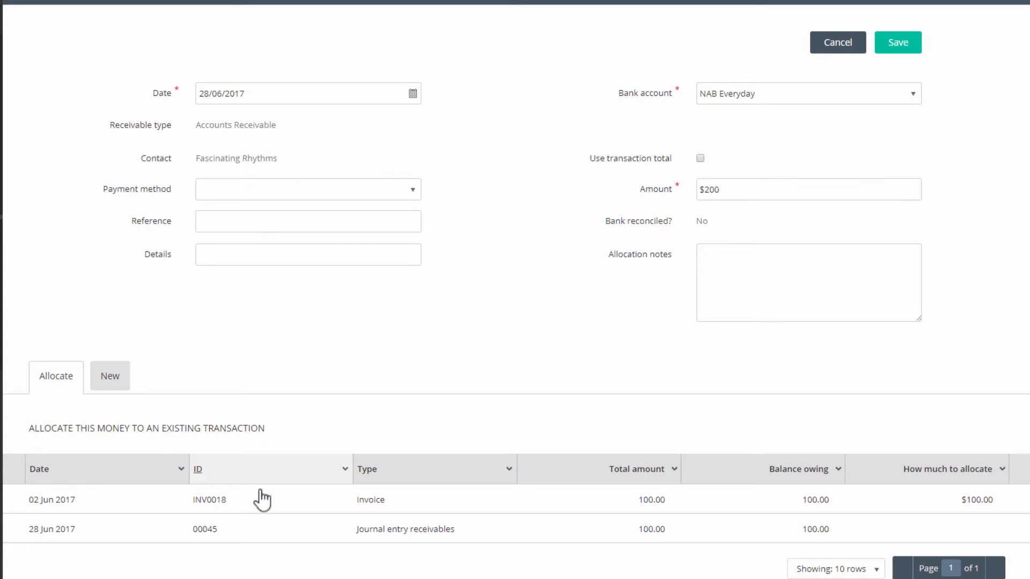
pyautogui.moveTo(456, 530)
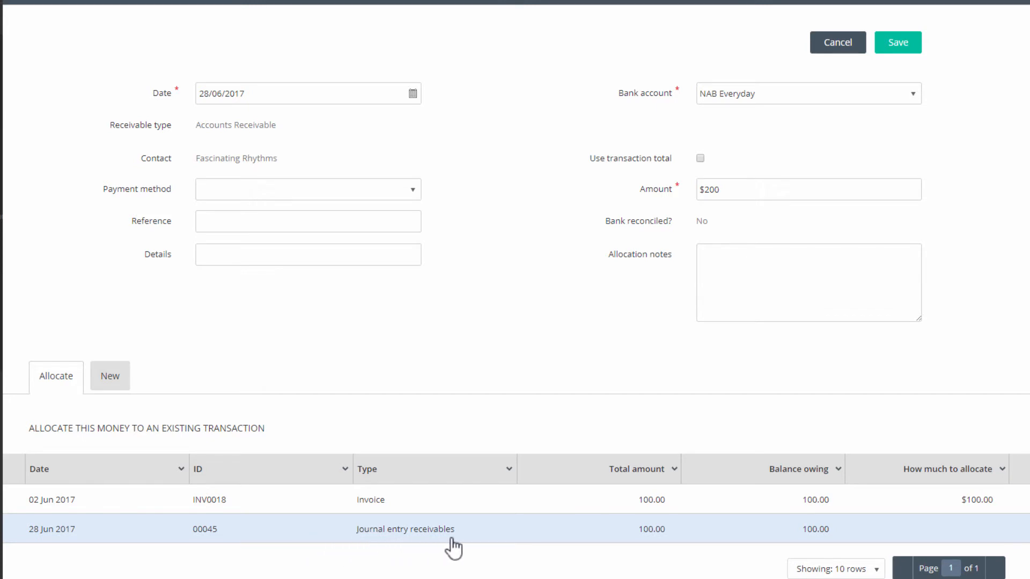
pyautogui.moveTo(732, 552)
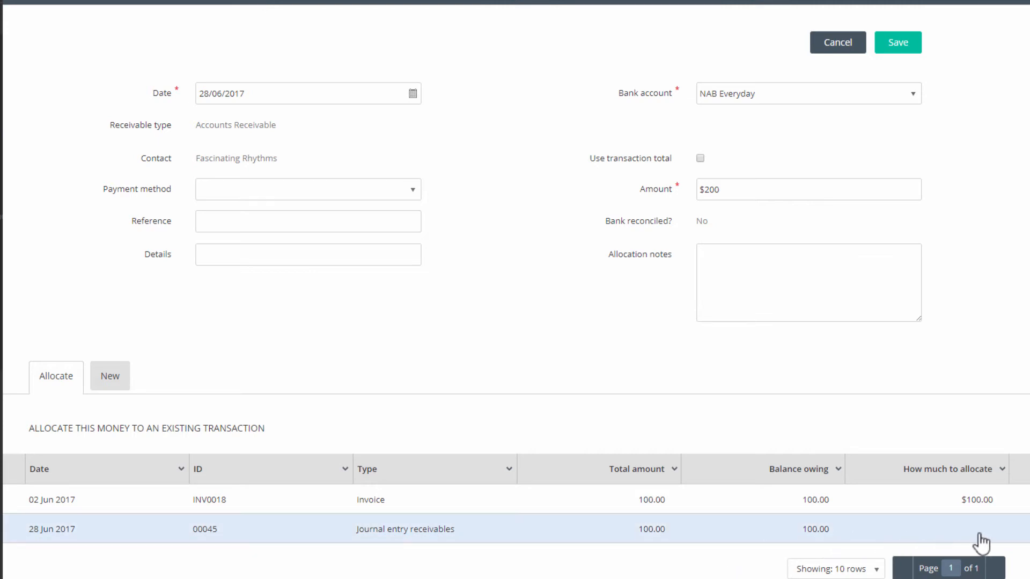
# Allocate $100.00 of the payment to journal 00045 and save.
pyautogui.click(920, 529)
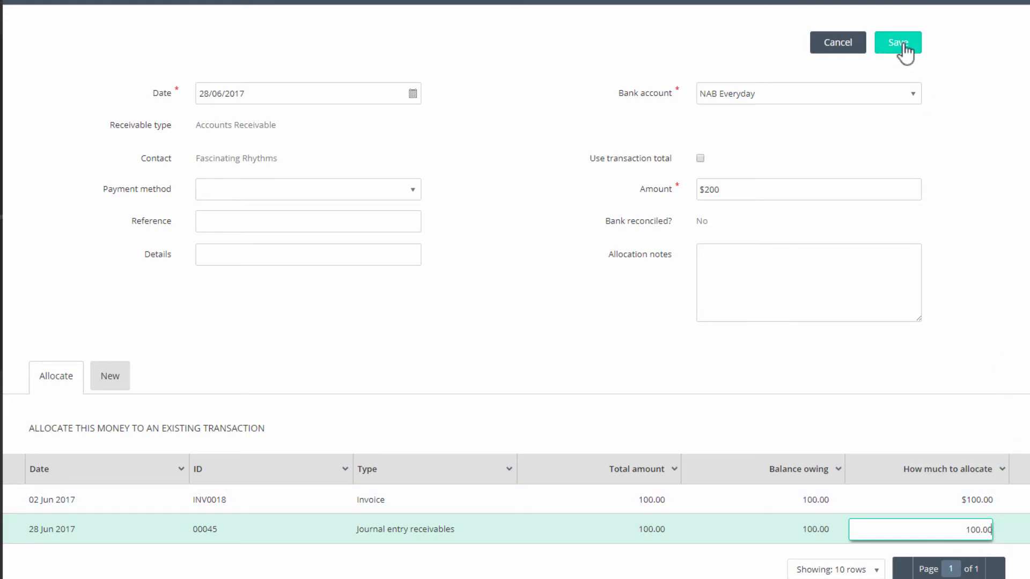
pyautogui.click(897, 42)
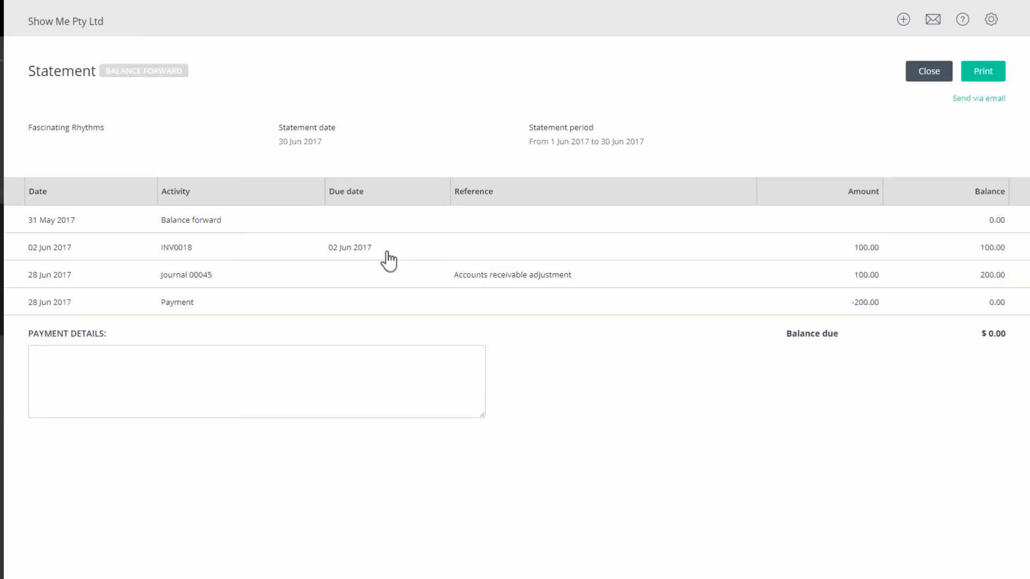
pyautogui.moveTo(971, 355)
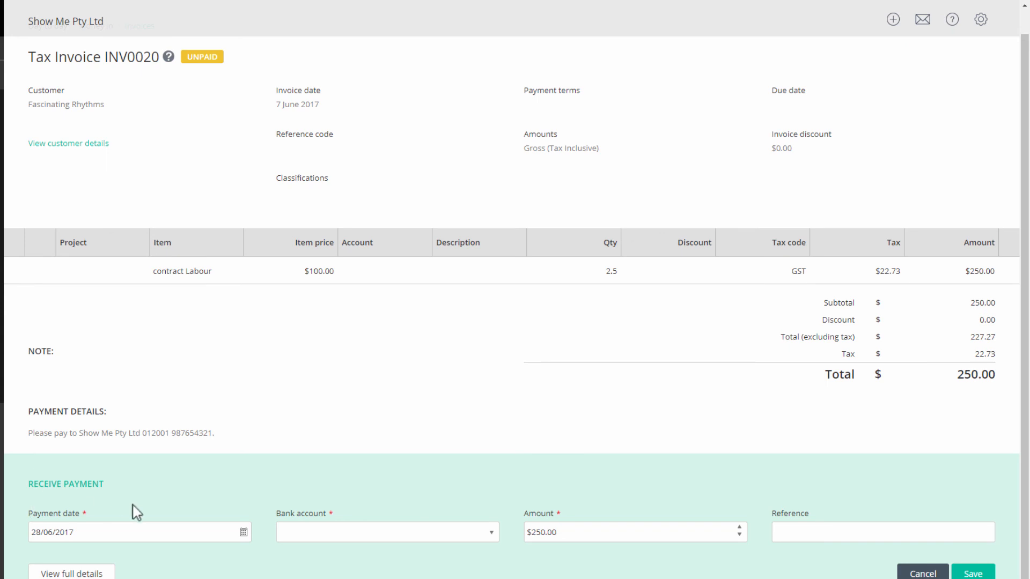
pyautogui.moveTo(155, 514)
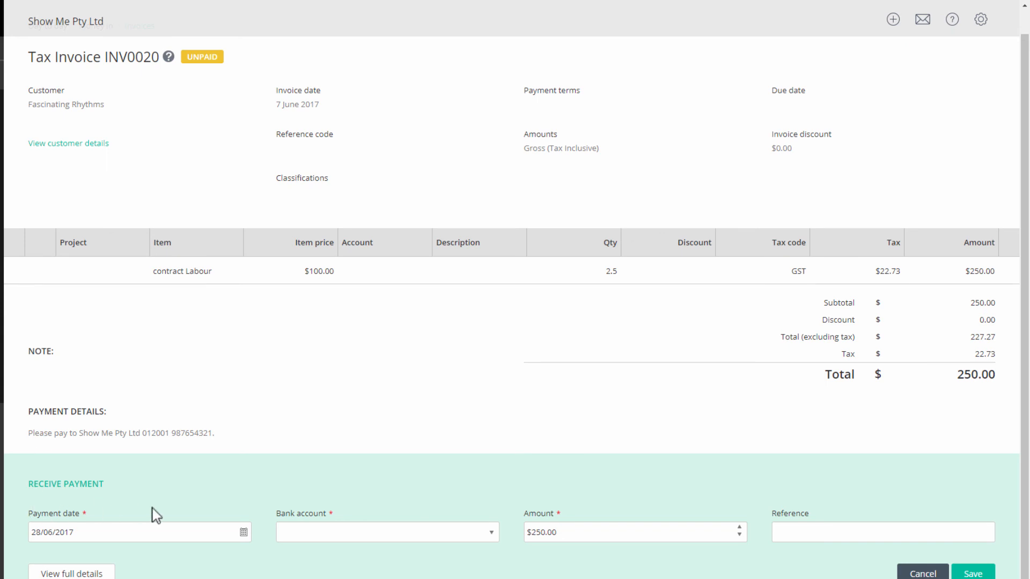